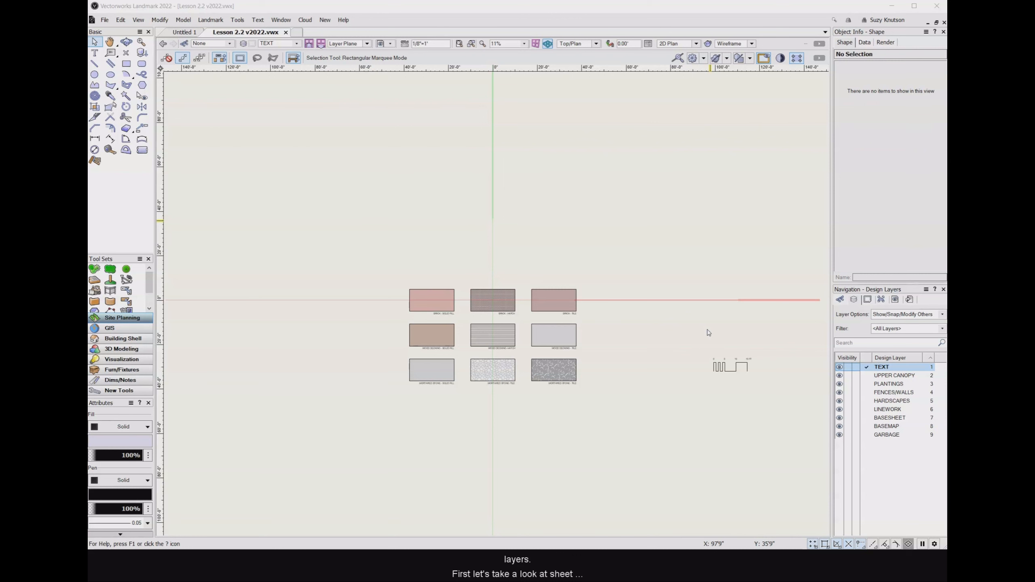
Make the Site-1 sheet layer active from the Navigation palette's Sheet Layers list
click(867, 299)
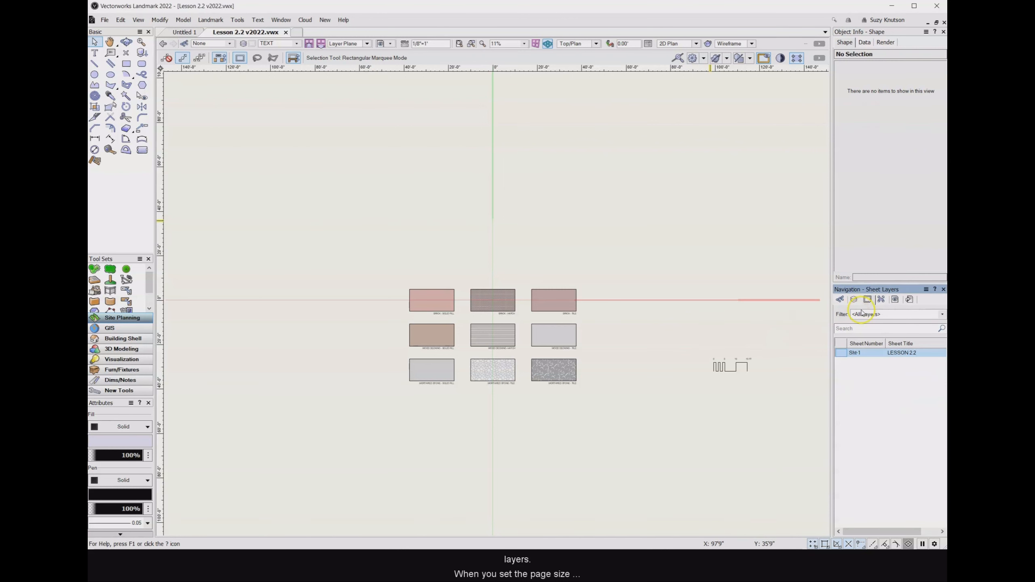
double_click(855, 353)
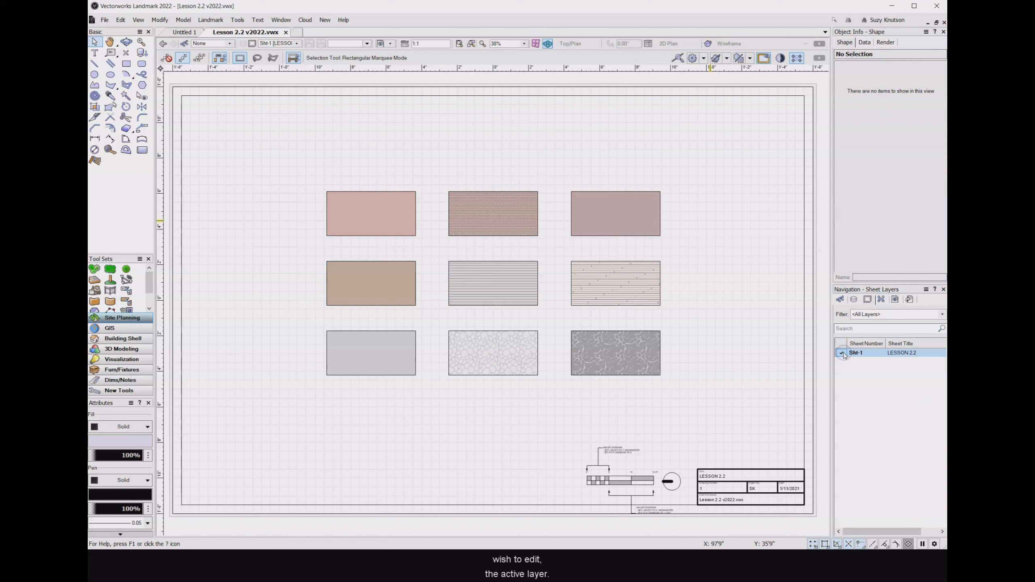
click(105, 20)
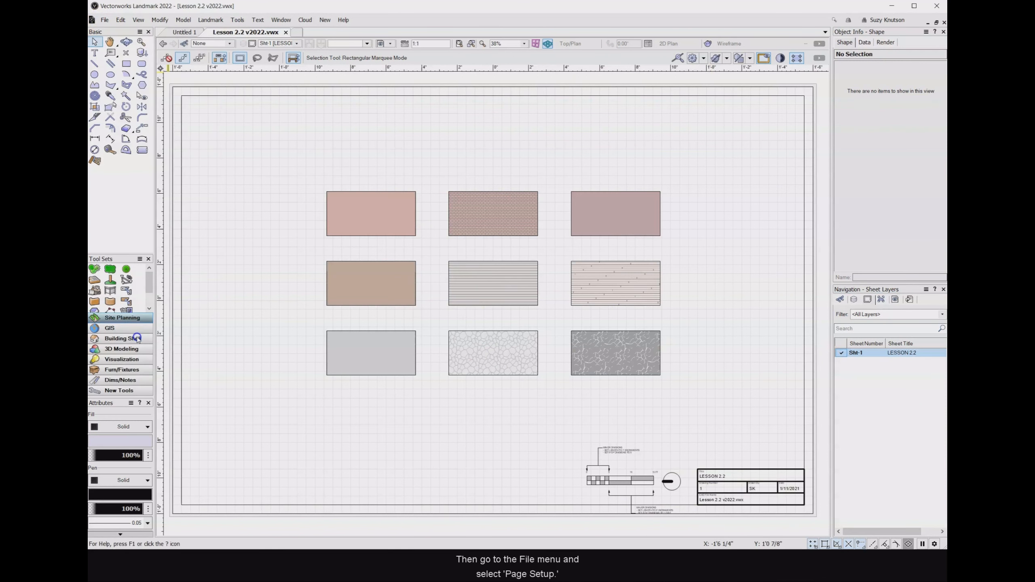
Bring up Page Setup for Site-1 and expand the paper-size list to choose US Arch B
click(104, 20)
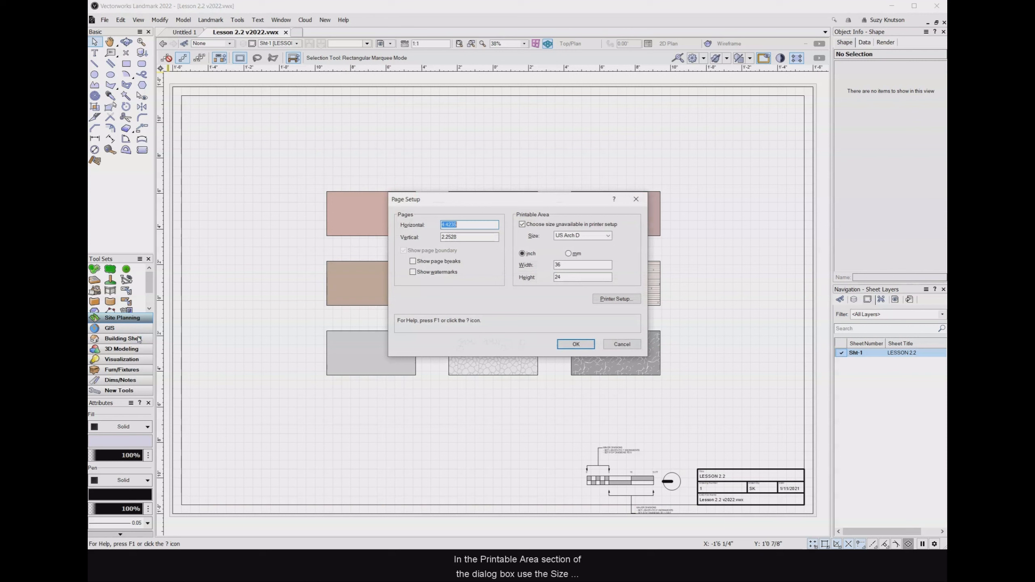
mouse_move(281, 253)
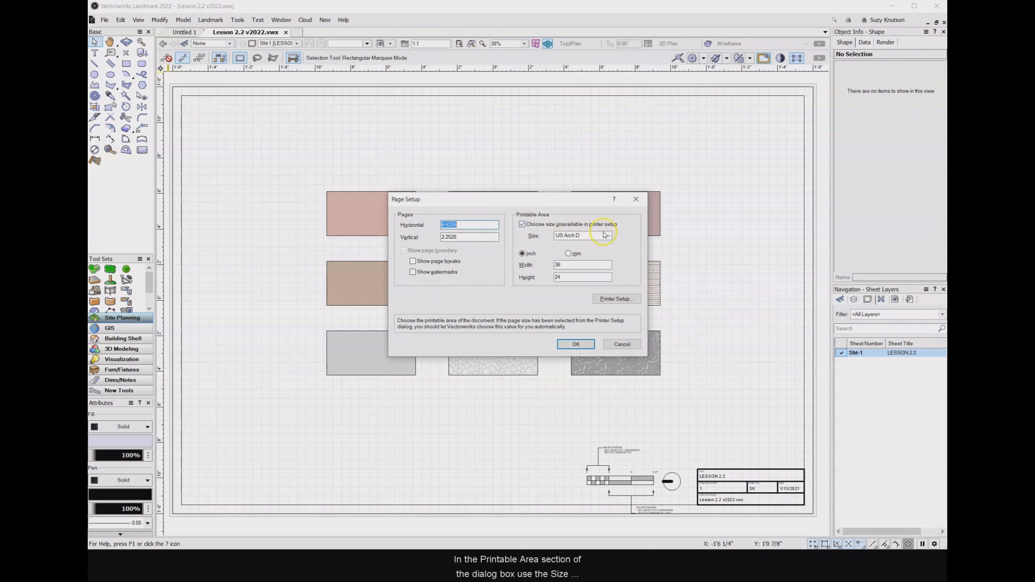
click(608, 235)
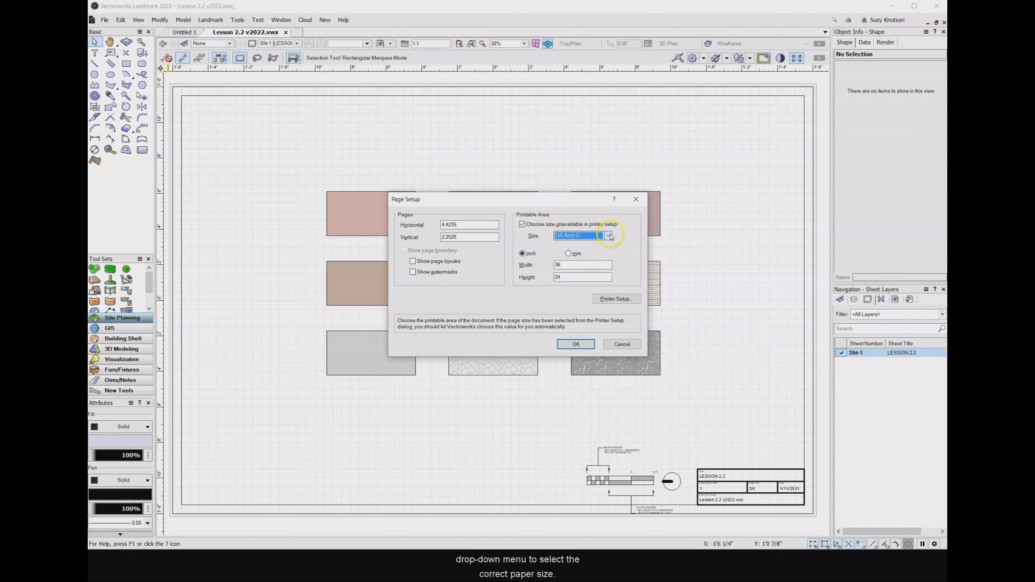
click(608, 235)
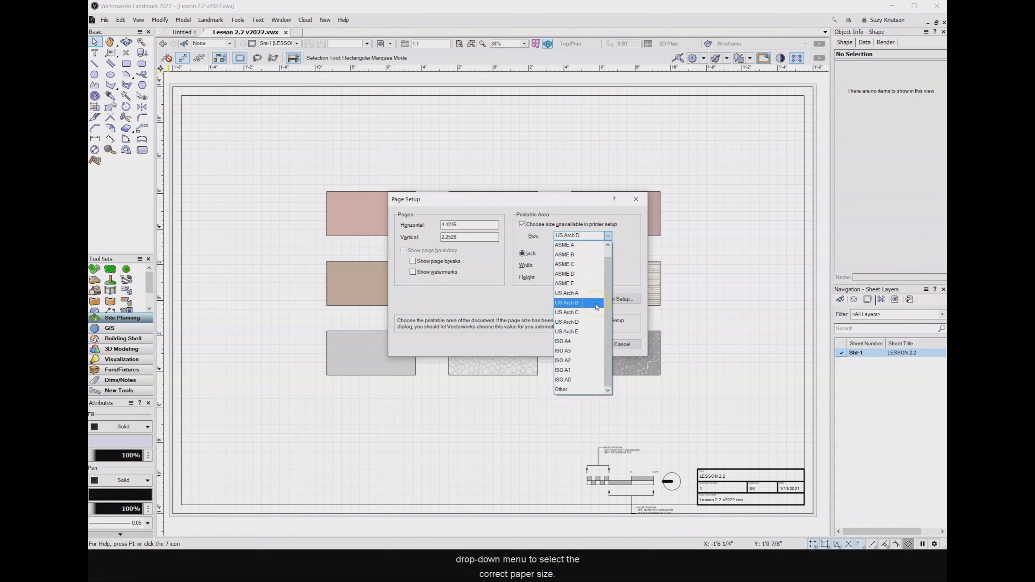
mouse_move(597, 312)
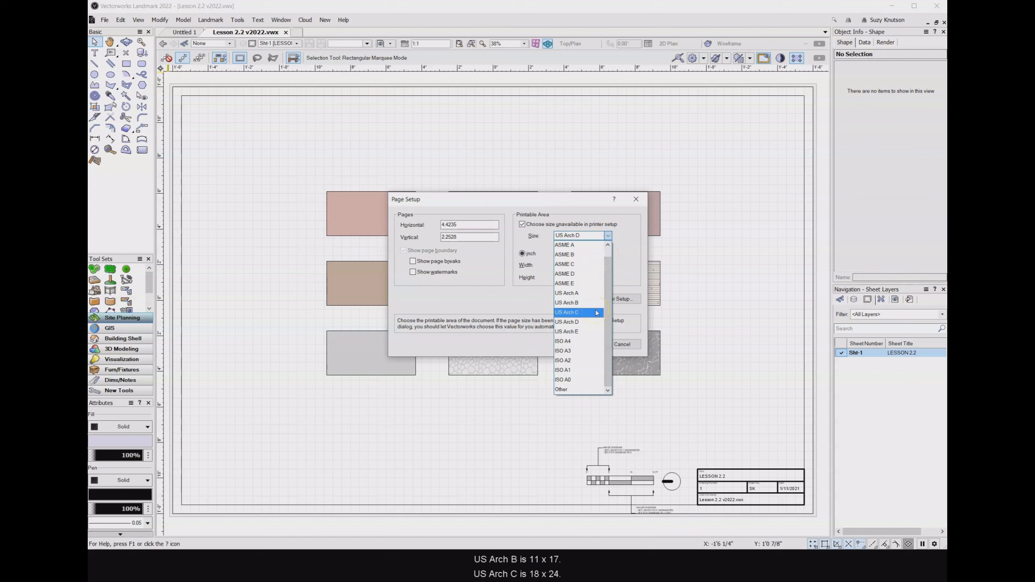
mouse_move(595, 322)
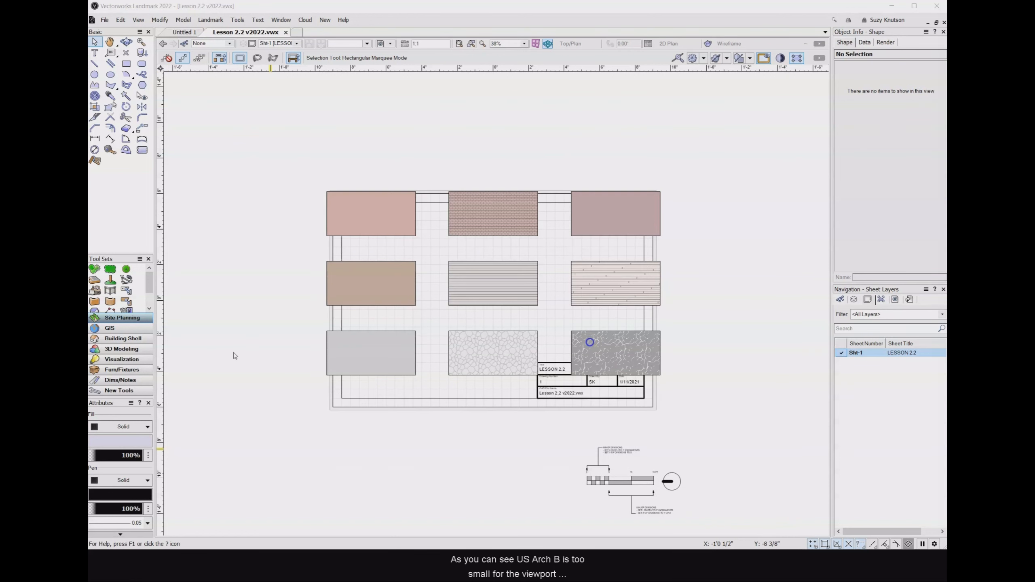
mouse_move(288, 351)
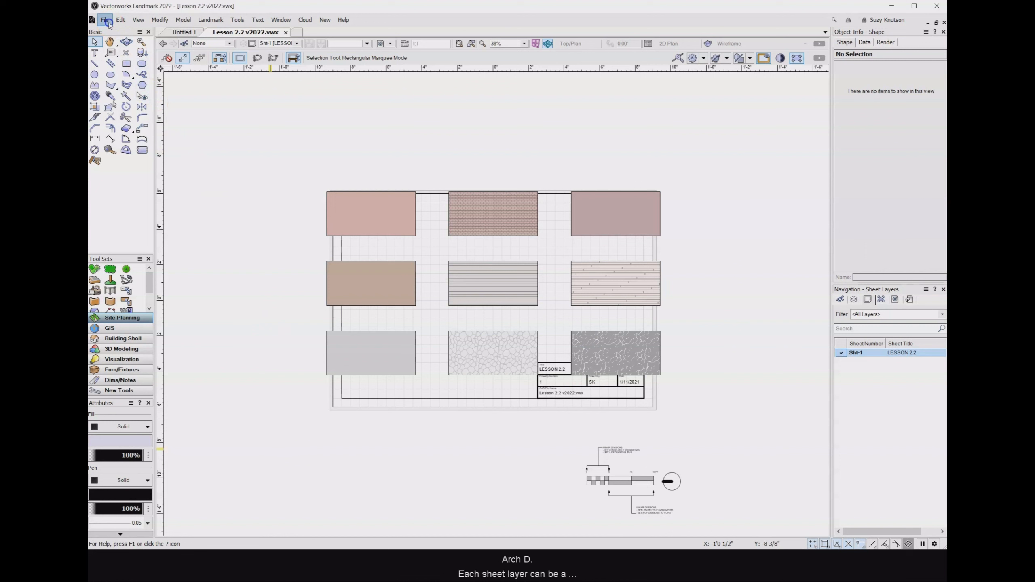
Return Site-1's page size to US Arch D through Page Setup so the title block fits
click(105, 20)
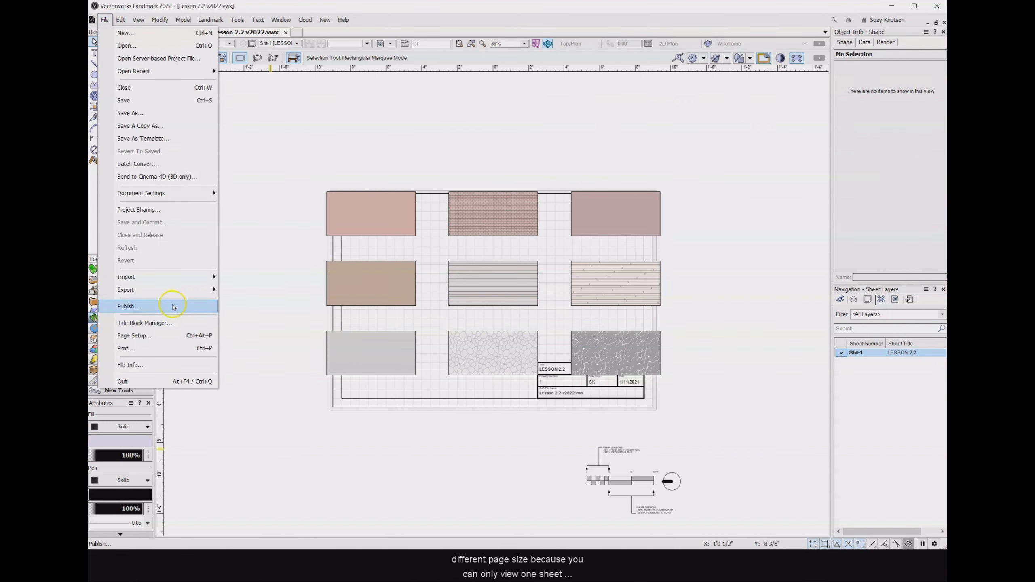
click(134, 336)
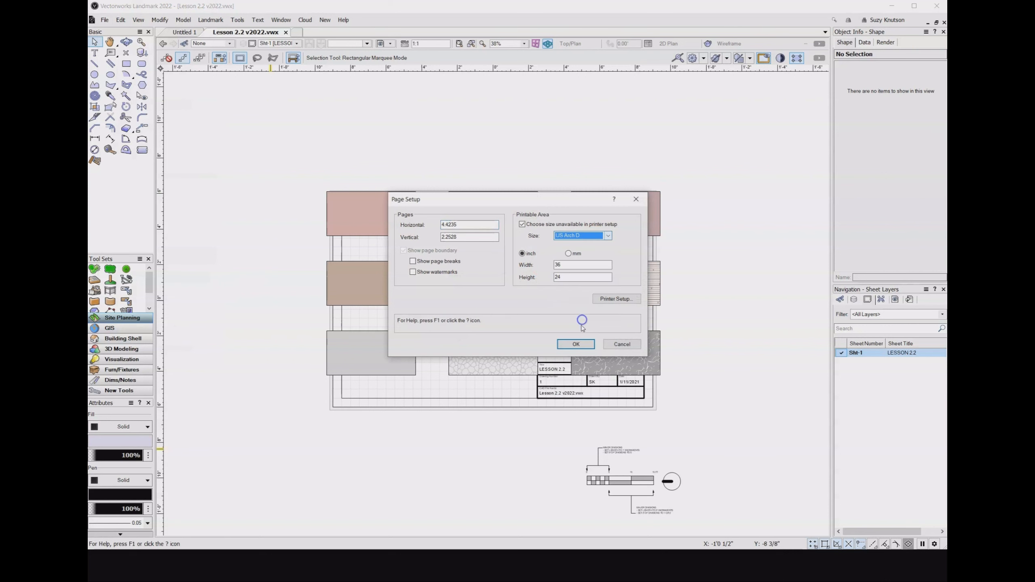
click(576, 345)
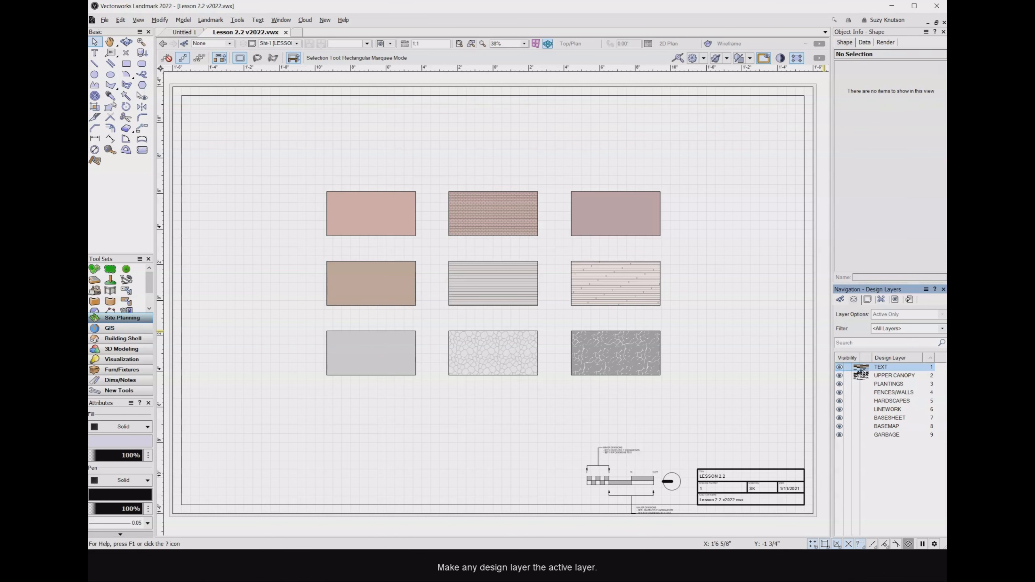
Activate the TEXT design layer and confirm its Page Setup size as US Arch D
click(881, 367)
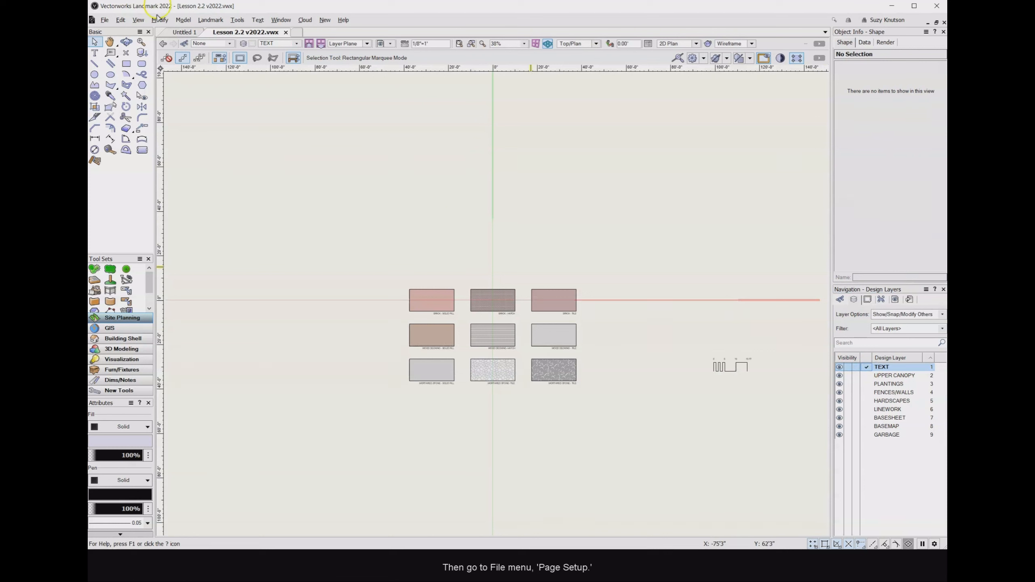
click(105, 19)
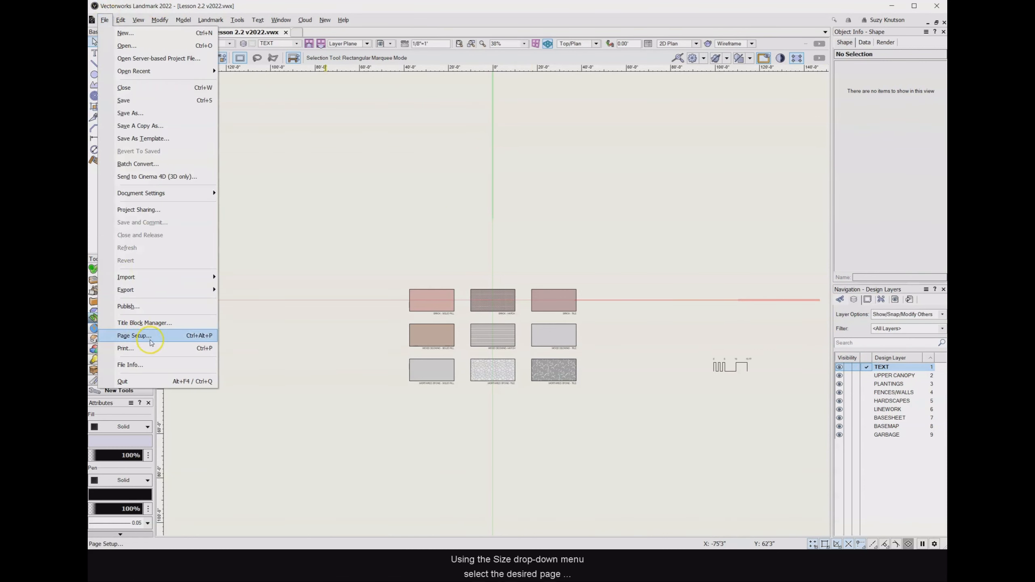
click(135, 336)
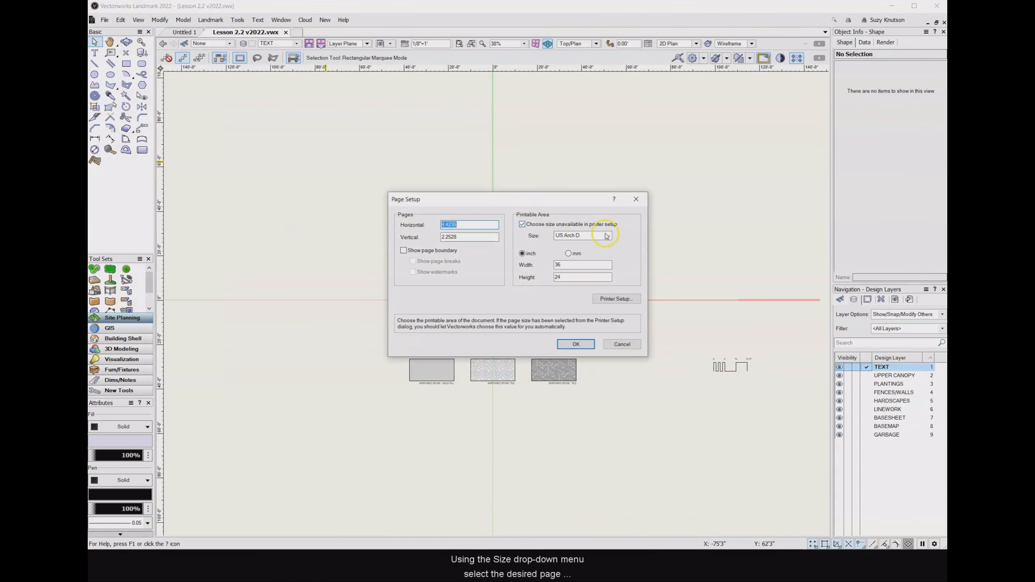
click(609, 235)
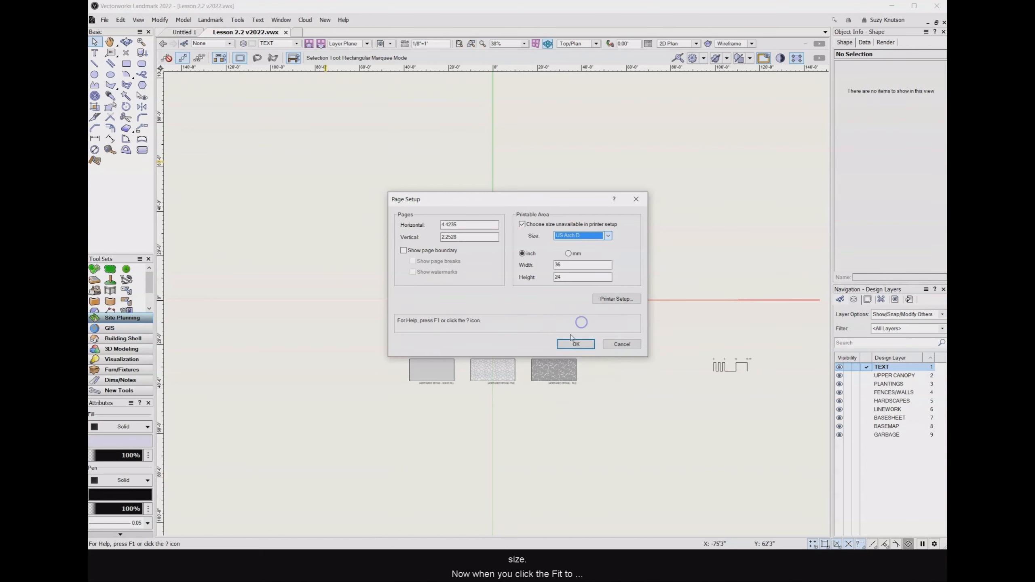
click(576, 345)
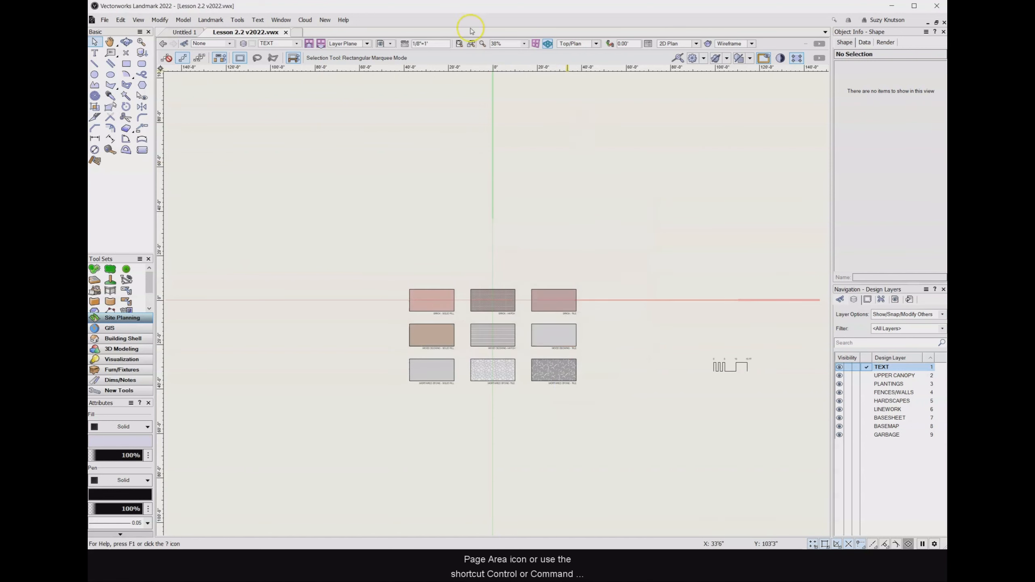
mouse_move(459, 44)
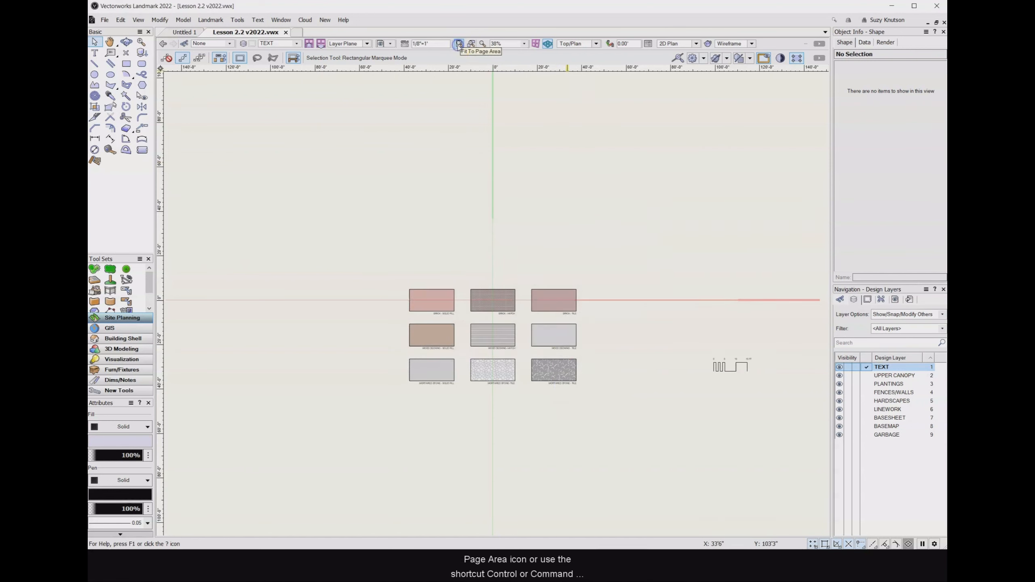
Fit the view to the TEXT layer's page area, then reopen the File menu
click(459, 44)
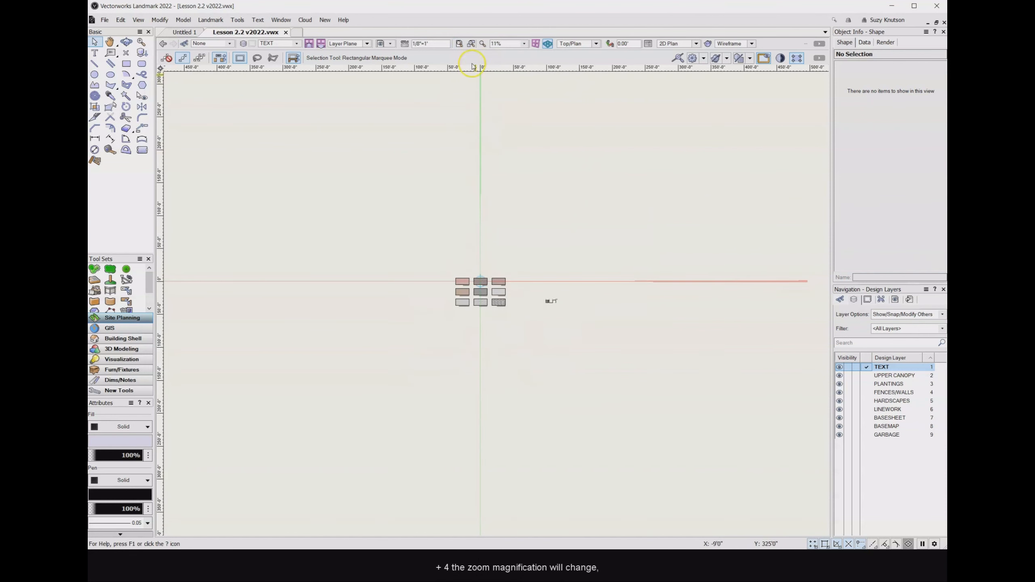
click(460, 43)
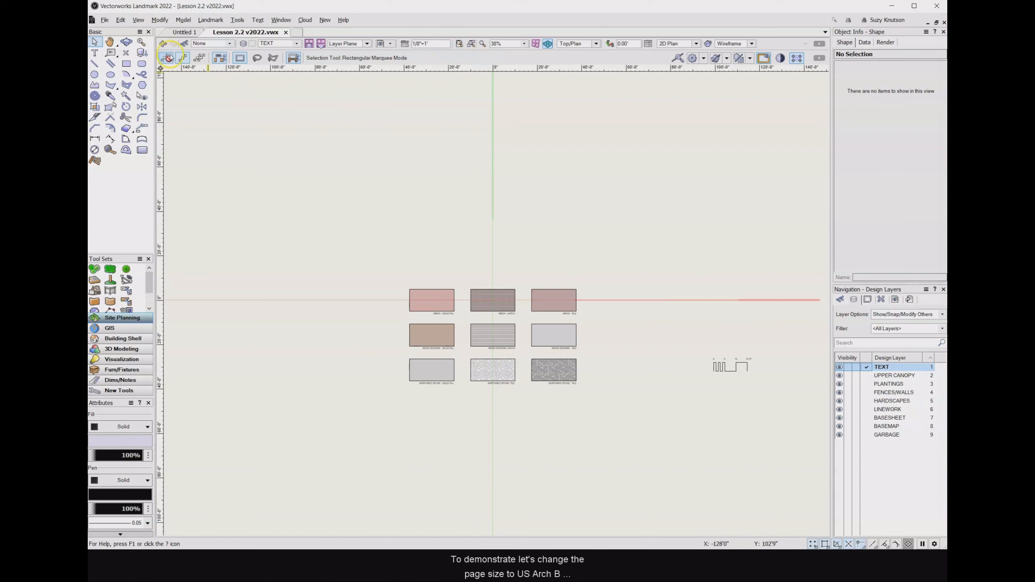
click(104, 19)
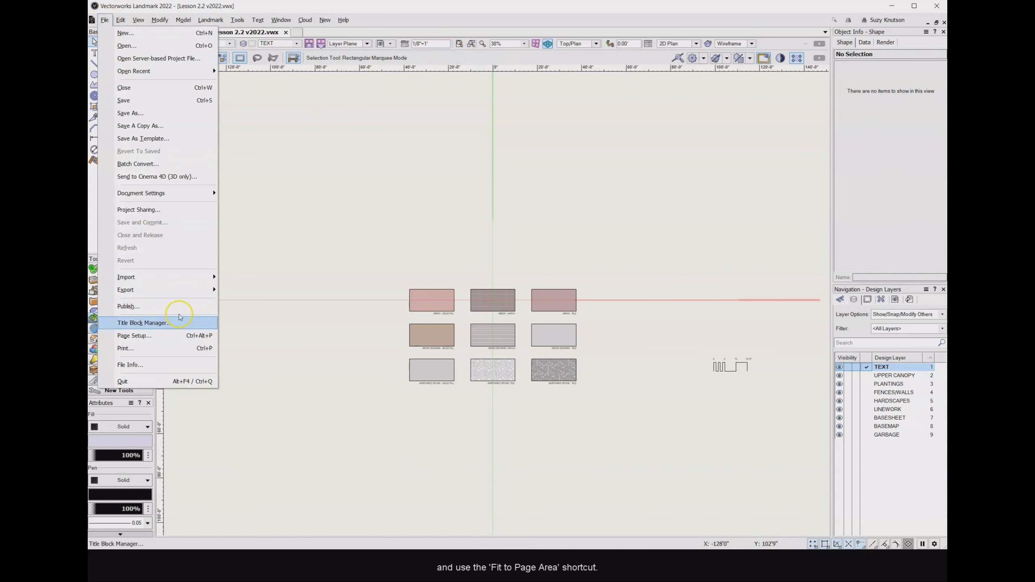